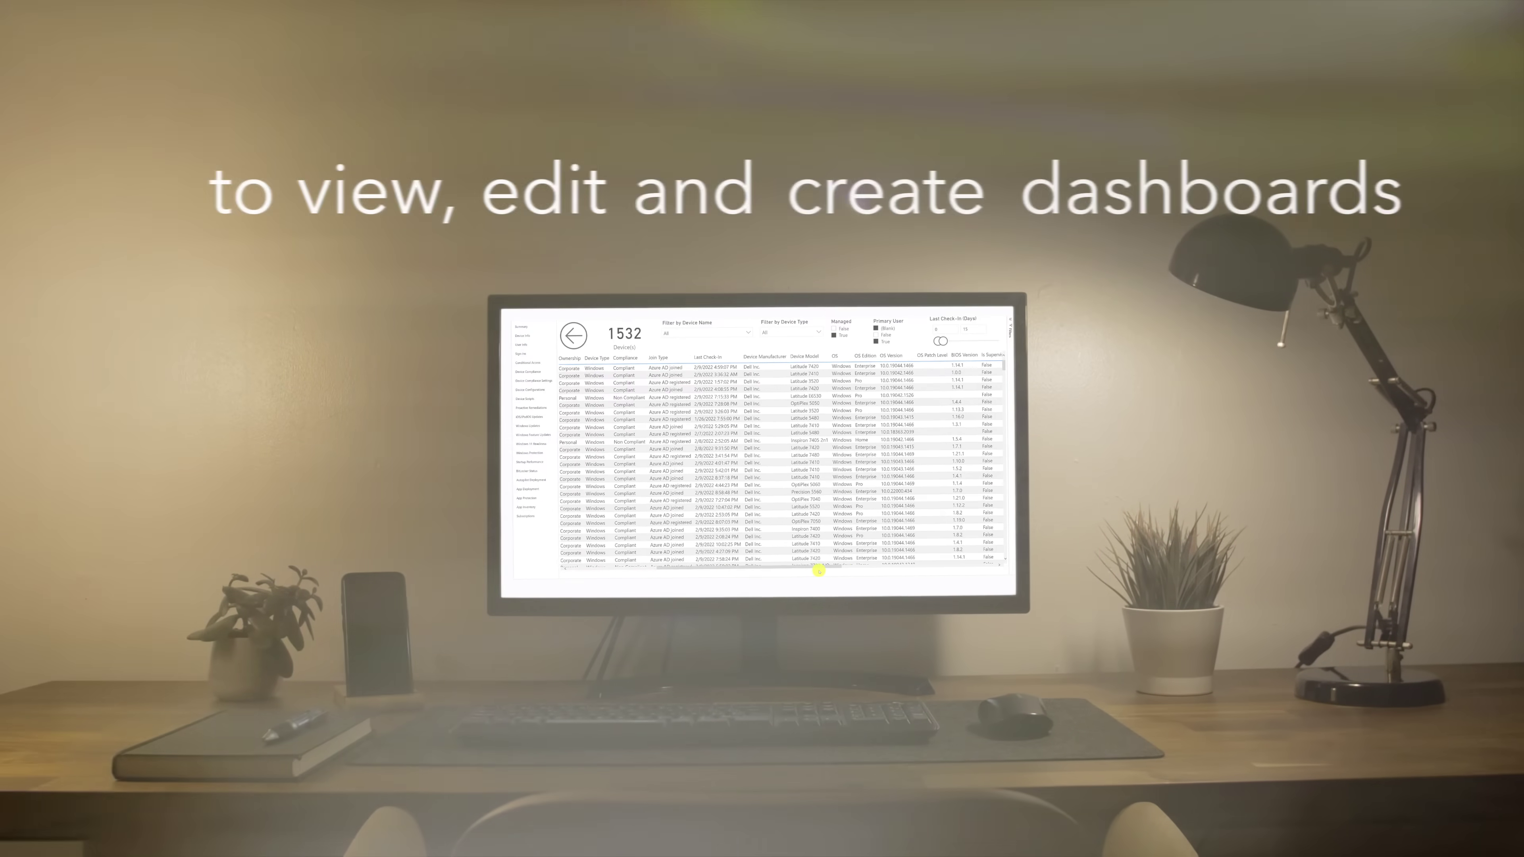
# Cross-filter the report to Latitude 3310 2-in-1, showing a computer count of 89.
pyautogui.hscroll(3)
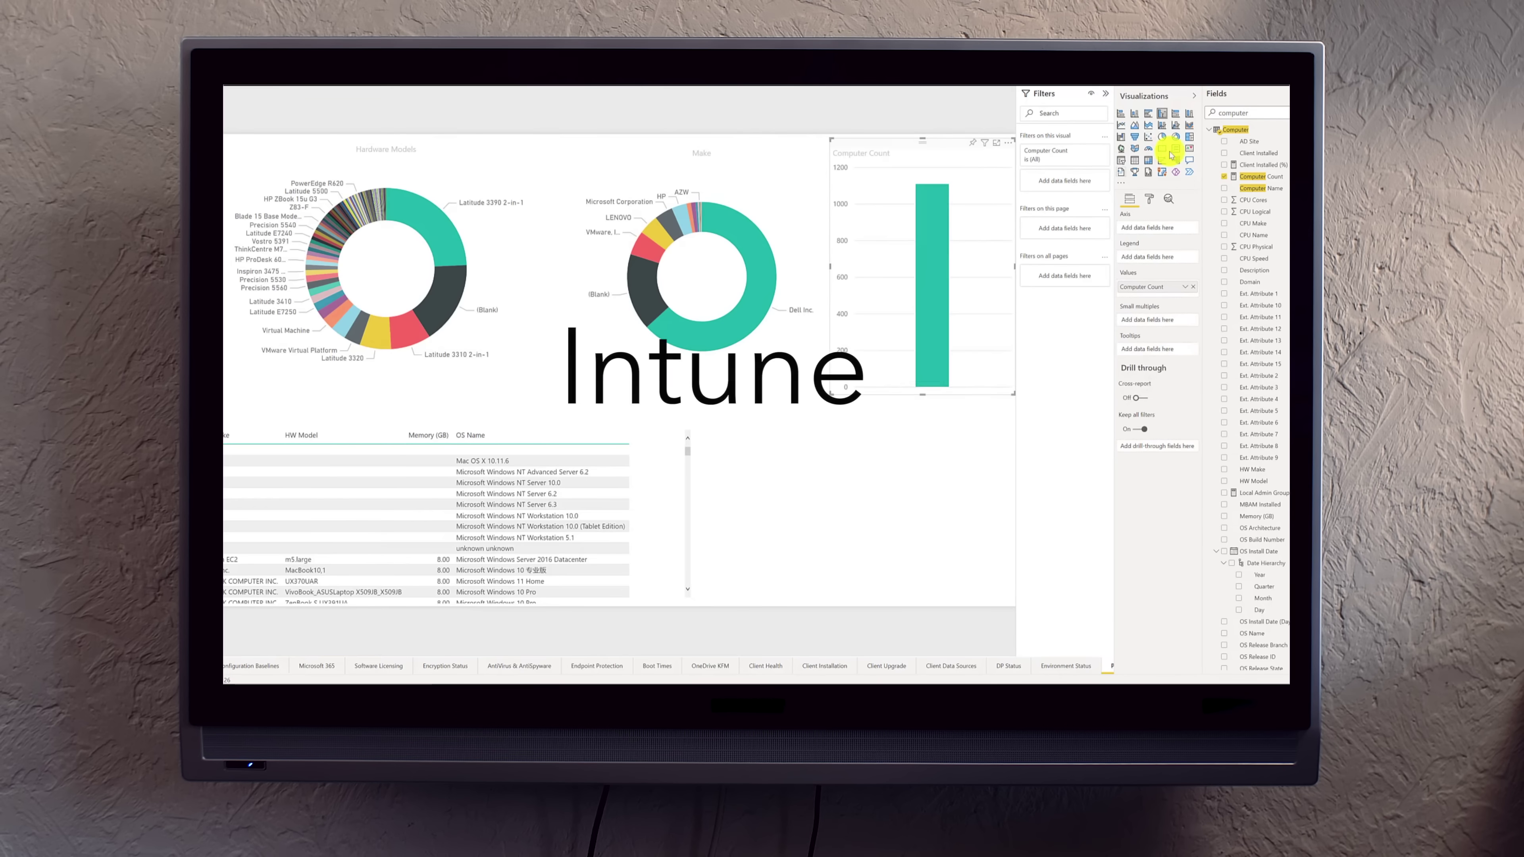
pyautogui.click(405, 332)
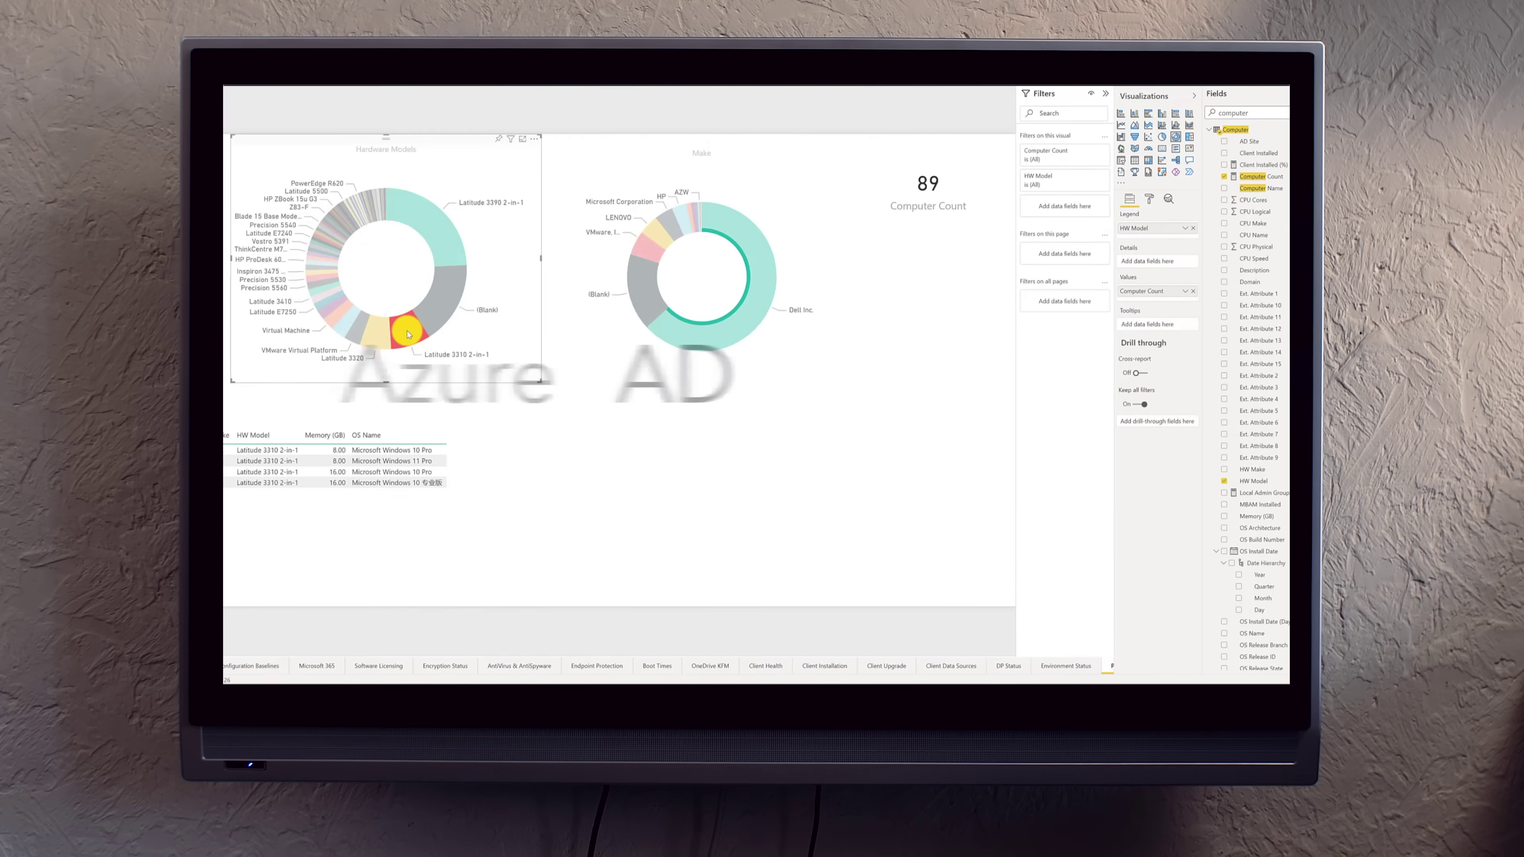